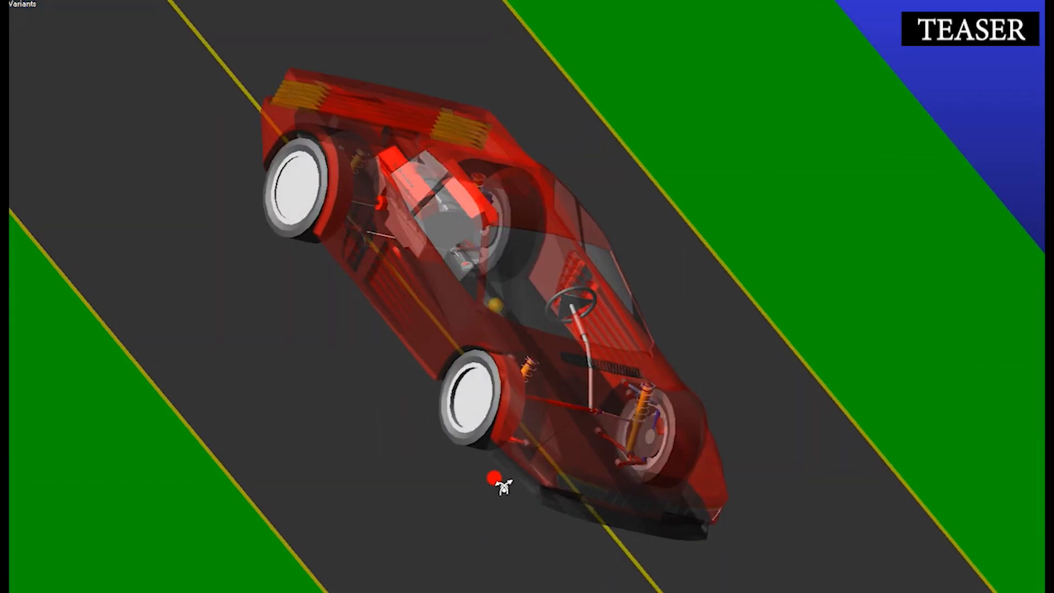
Orbit the camera from the overhead view to a side view of the translucent red sports car.
{"action": "left_click_drag", "start_coordinate": [490, 478], "coordinate": [54, 492]}
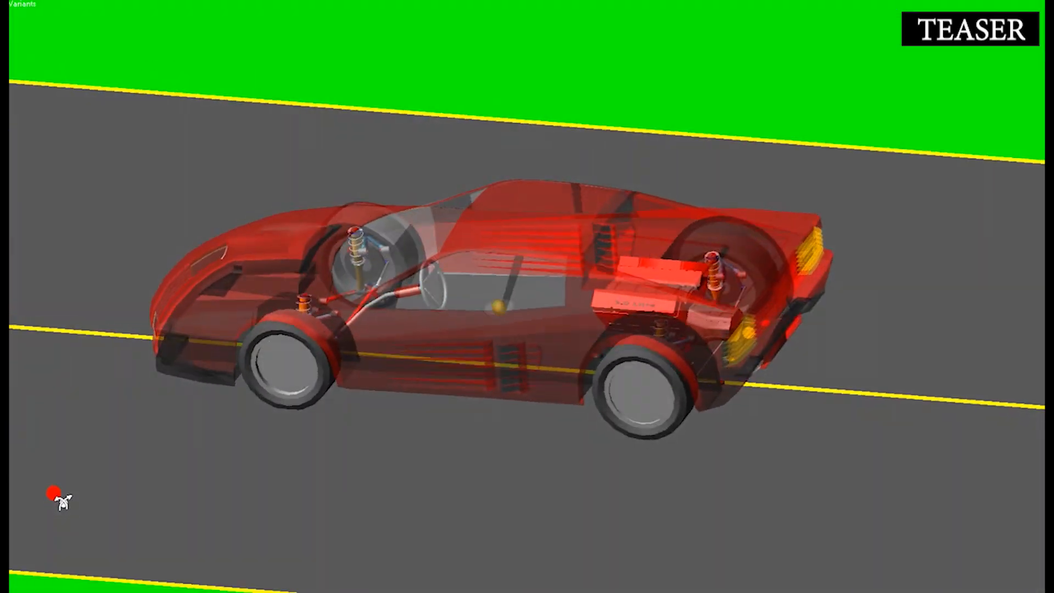